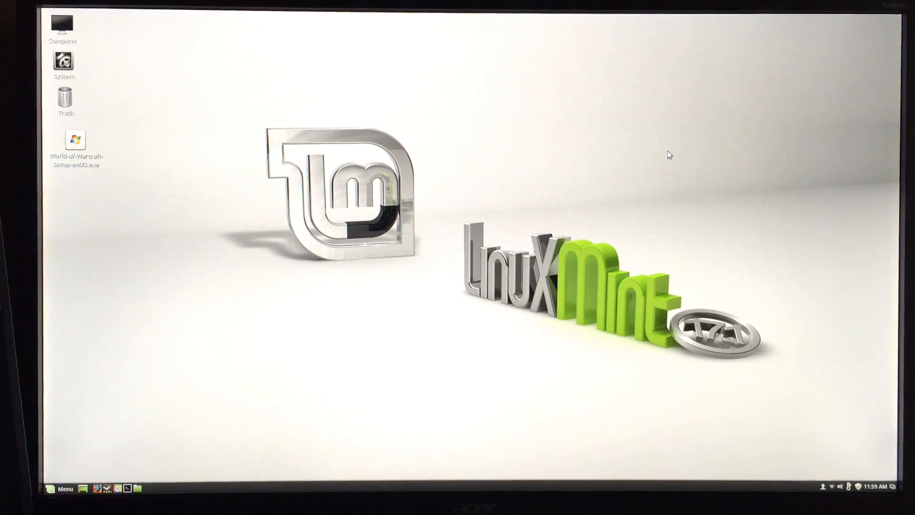
{"action": "mouse_move", "coordinate": [679, 189]}
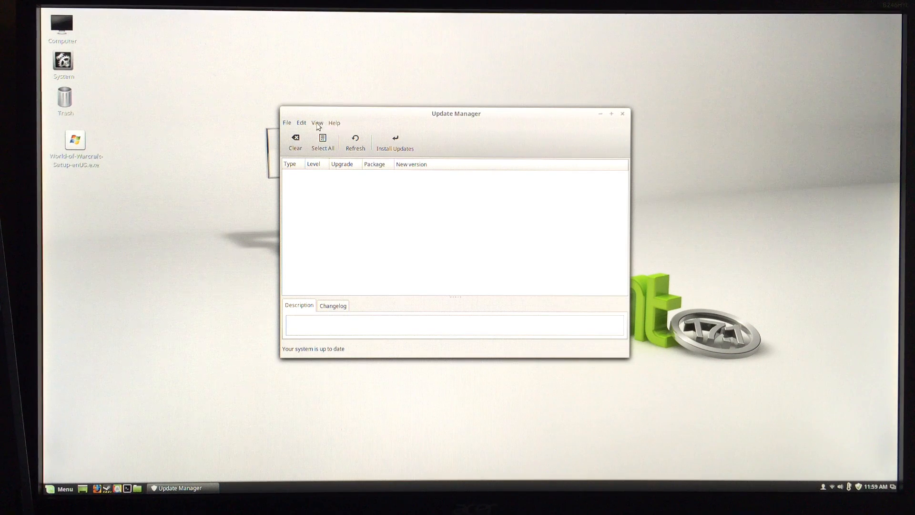
Step: Show the Linux kernels window from the View menu
{"action": "left_click", "coordinate": [317, 122]}
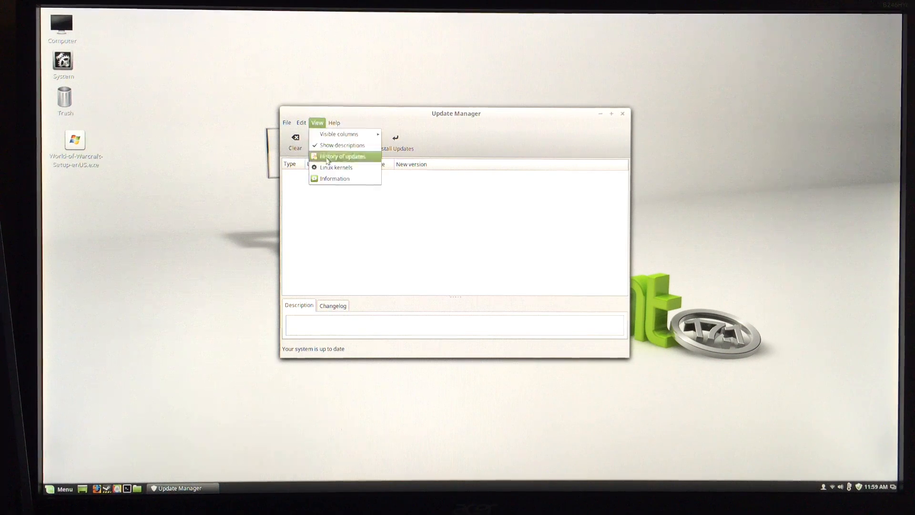
{"action": "mouse_move", "coordinate": [337, 168]}
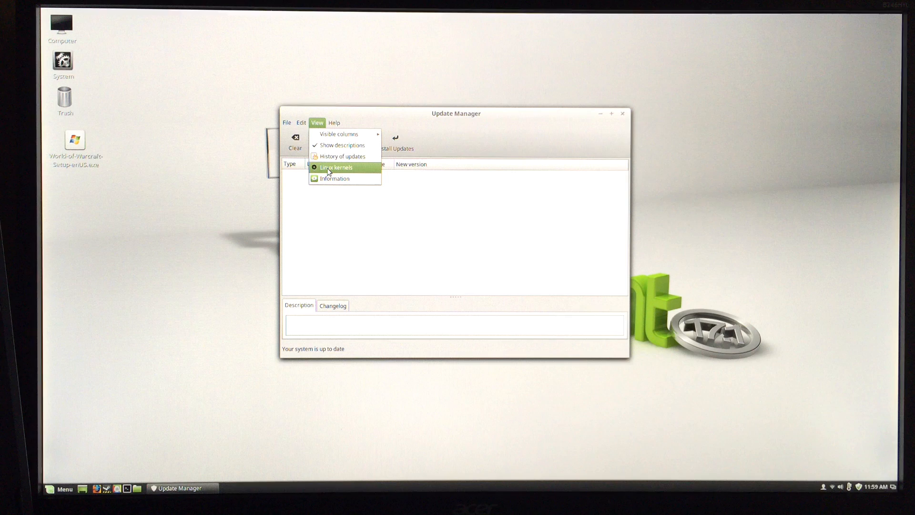
{"action": "left_click", "coordinate": [336, 167]}
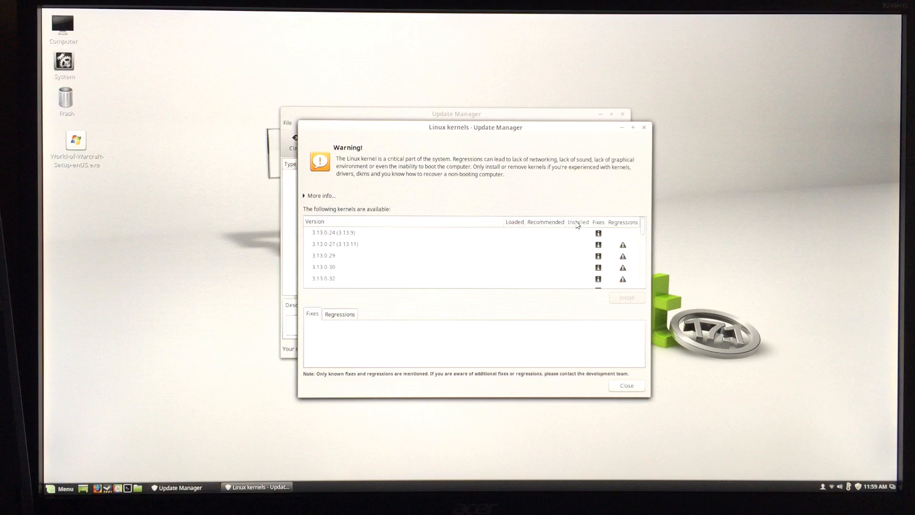
{"action": "scroll", "scroll_direction": "down", "scroll_amount": 3}
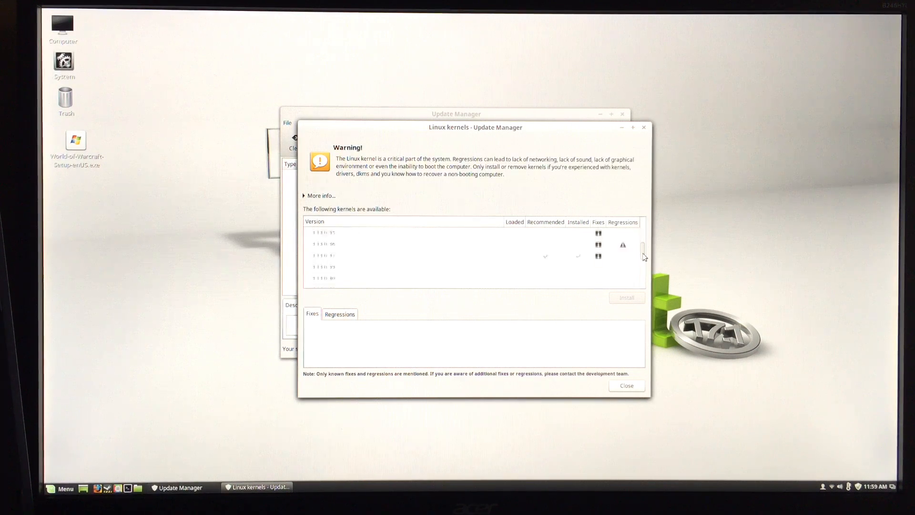
{"action": "scroll", "scroll_direction": "down", "scroll_amount": 3}
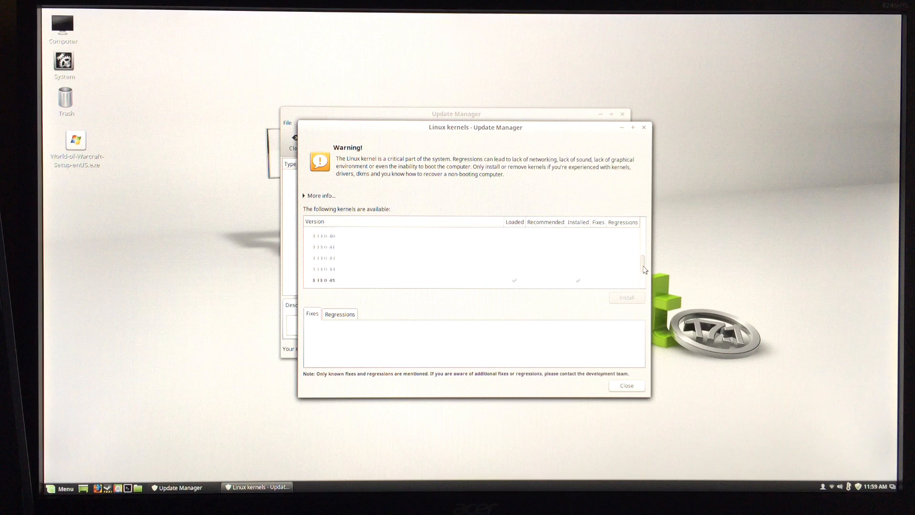
{"action": "scroll", "scroll_direction": "down", "scroll_amount": 3}
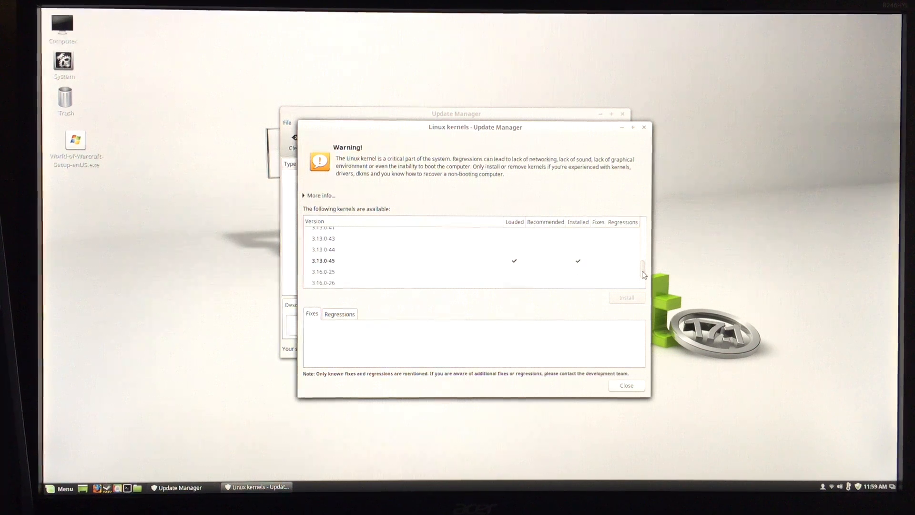
{"action": "scroll", "scroll_direction": "up", "scroll_amount": 3}
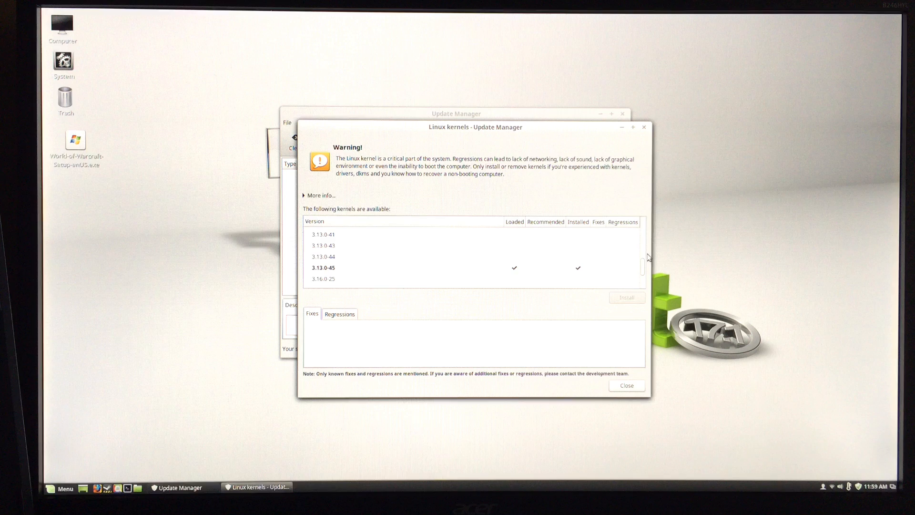
{"action": "mouse_move", "coordinate": [290, 279]}
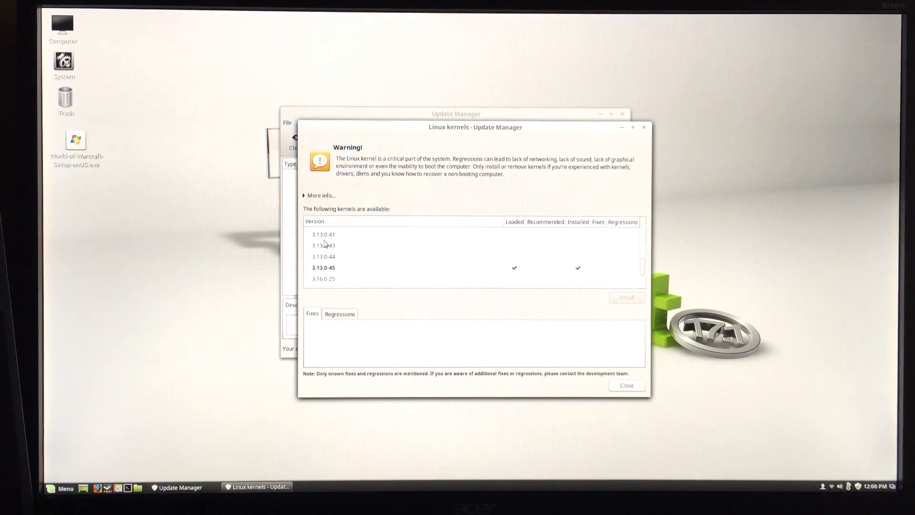
{"action": "mouse_move", "coordinate": [396, 266]}
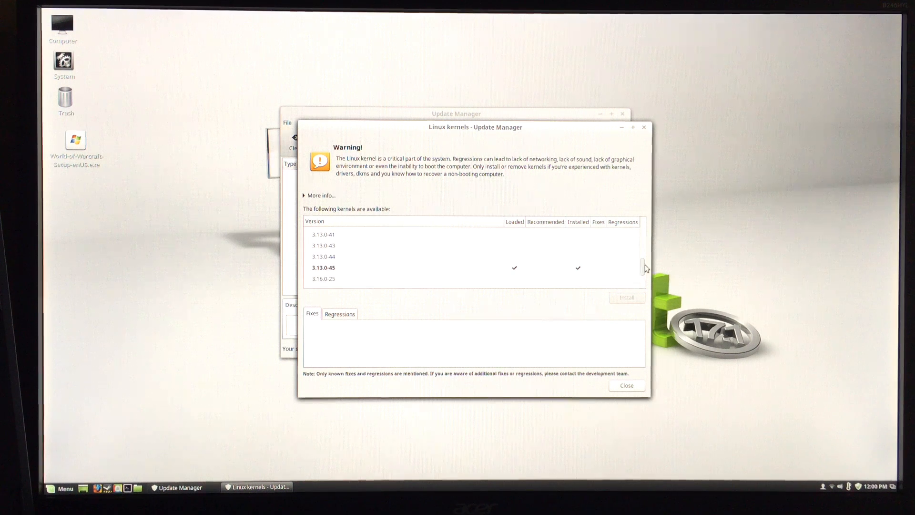
{"action": "scroll", "scroll_direction": "up", "scroll_amount": 3}
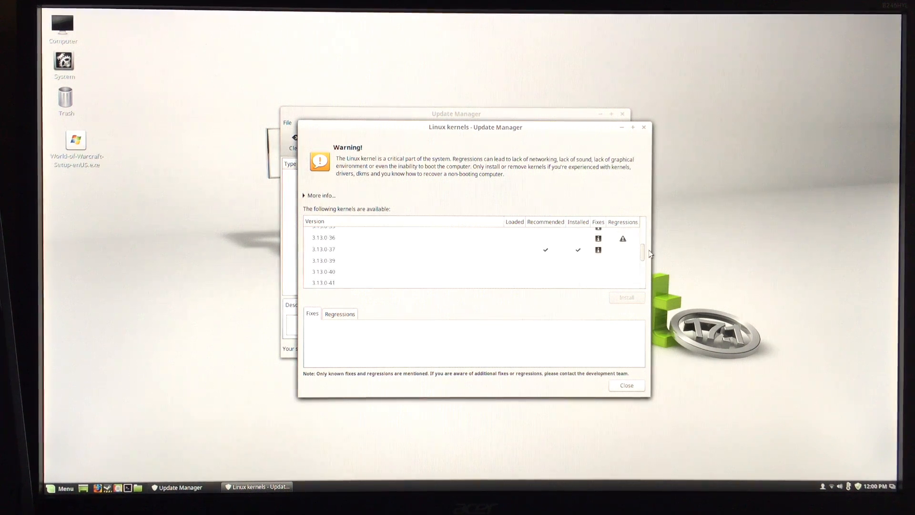
{"action": "scroll", "scroll_direction": "up", "scroll_amount": 3}
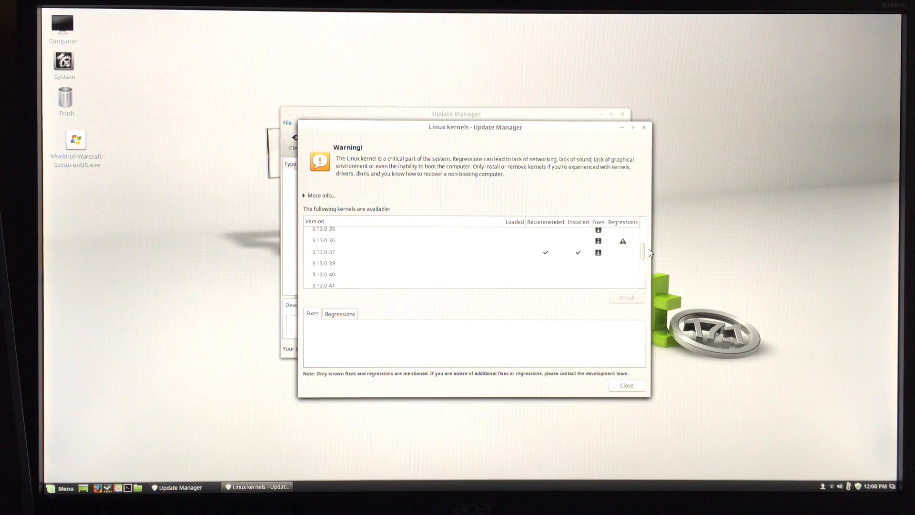
{"action": "scroll", "scroll_direction": "down", "scroll_amount": 3}
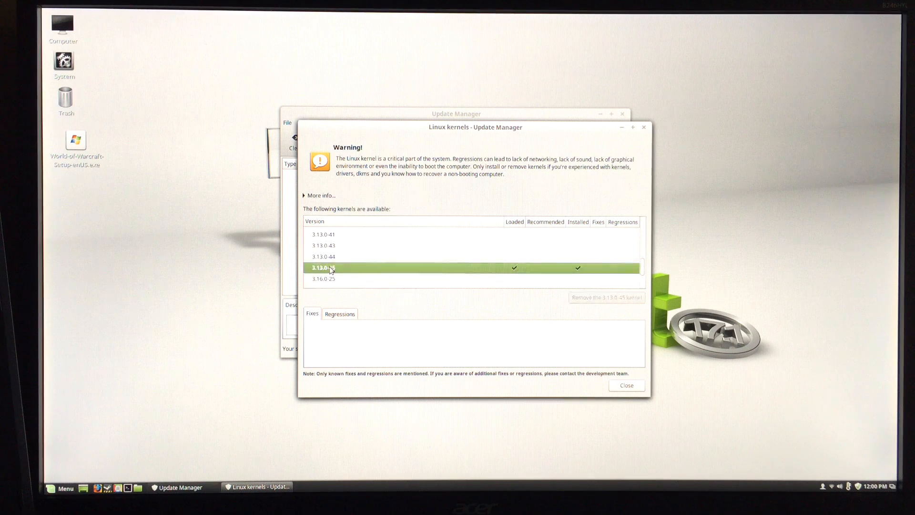
{"action": "mouse_move", "coordinate": [504, 274]}
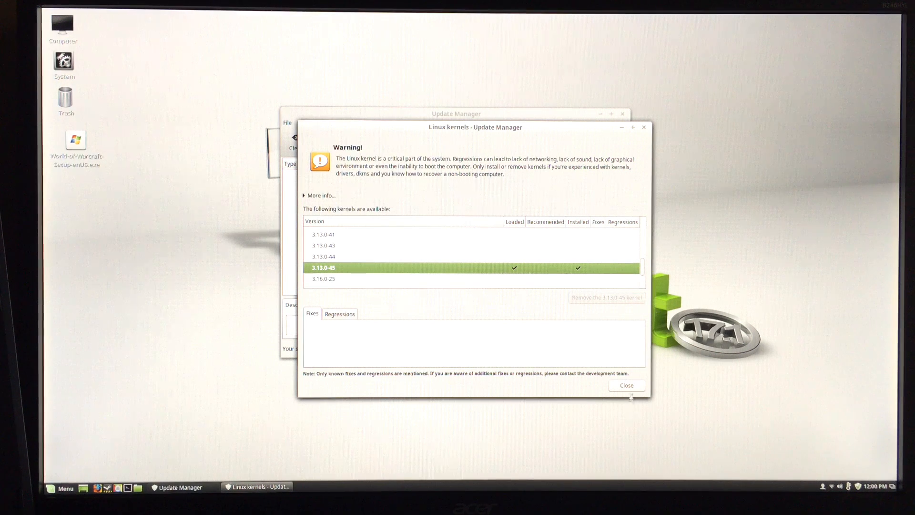
{"action": "mouse_move", "coordinate": [630, 393]}
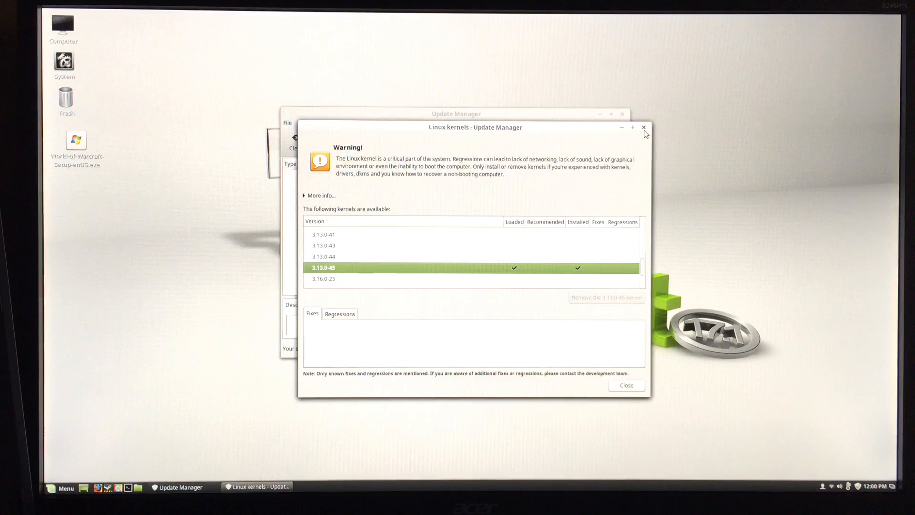
{"action": "mouse_move", "coordinate": [665, 204]}
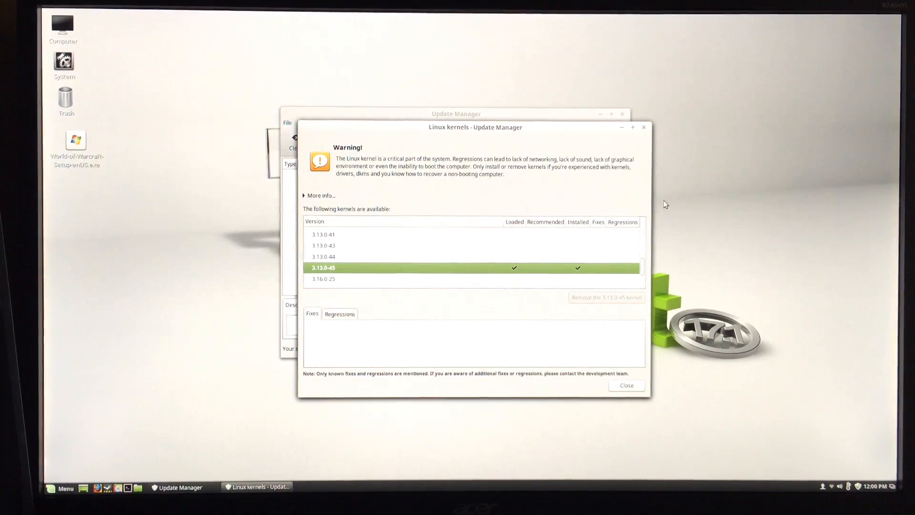
{"action": "mouse_move", "coordinate": [650, 169]}
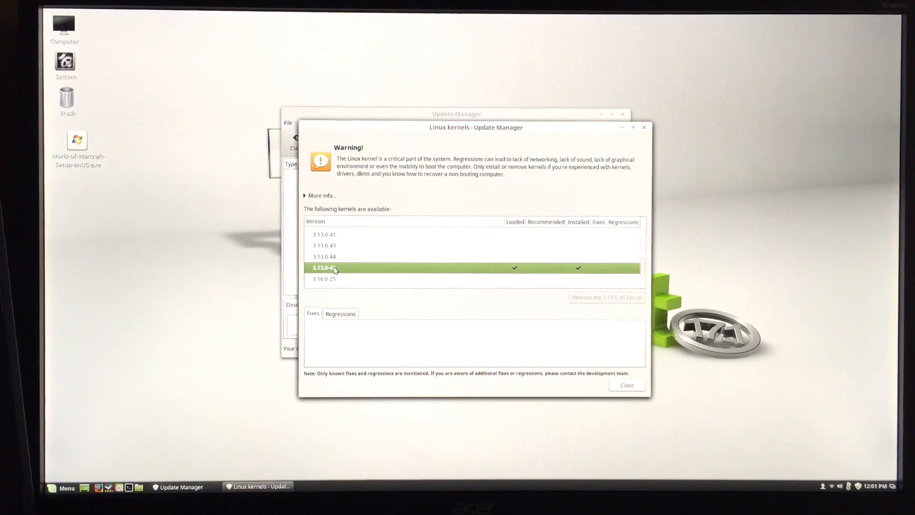
{"action": "mouse_move", "coordinate": [337, 273]}
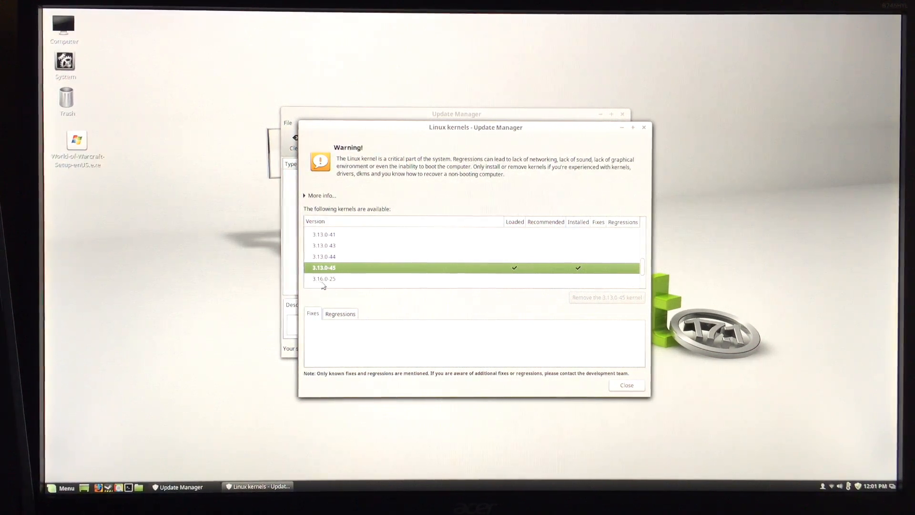
{"action": "mouse_move", "coordinate": [367, 273]}
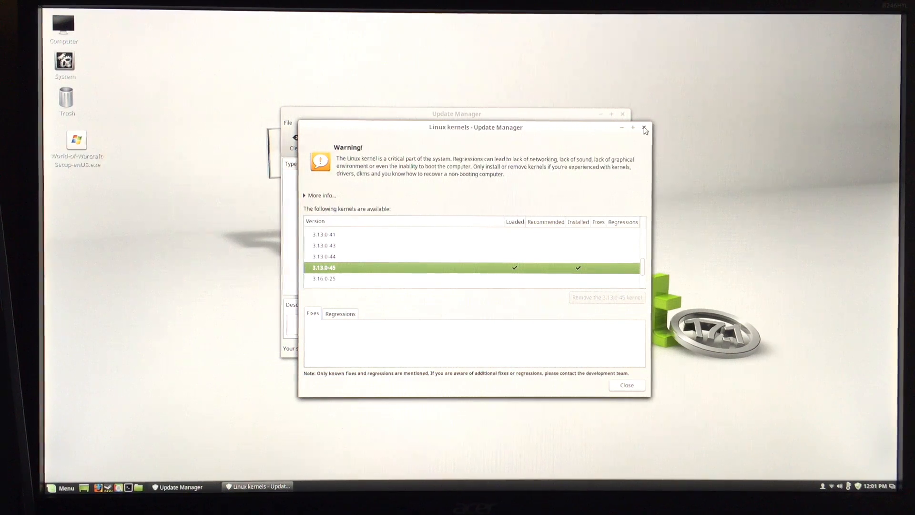
Step: Close the kernels window after confirming 3.13.0-45 is loaded and installed
{"action": "left_click", "coordinate": [645, 127]}
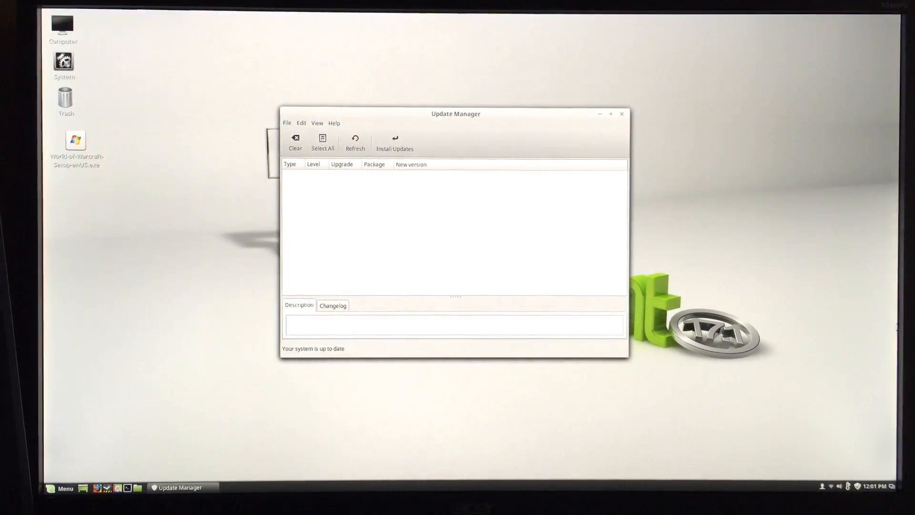
{"action": "mouse_move", "coordinate": [836, 468]}
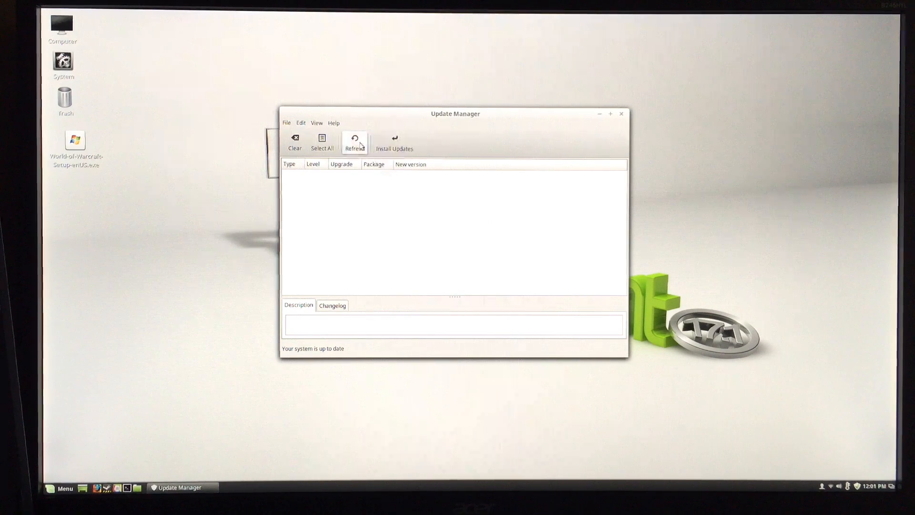
Step: Refresh the update list and confirm no pending updates remain
{"action": "left_click", "coordinate": [355, 140]}
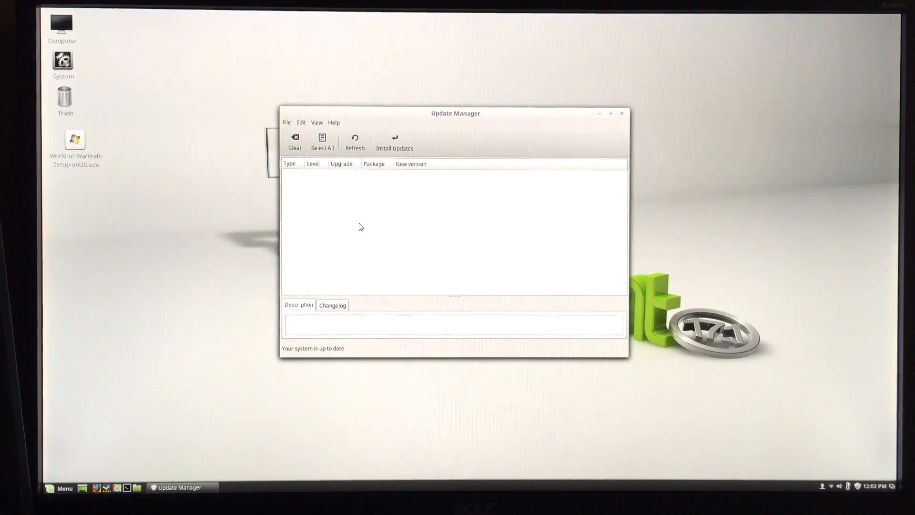
{"action": "mouse_move", "coordinate": [448, 168]}
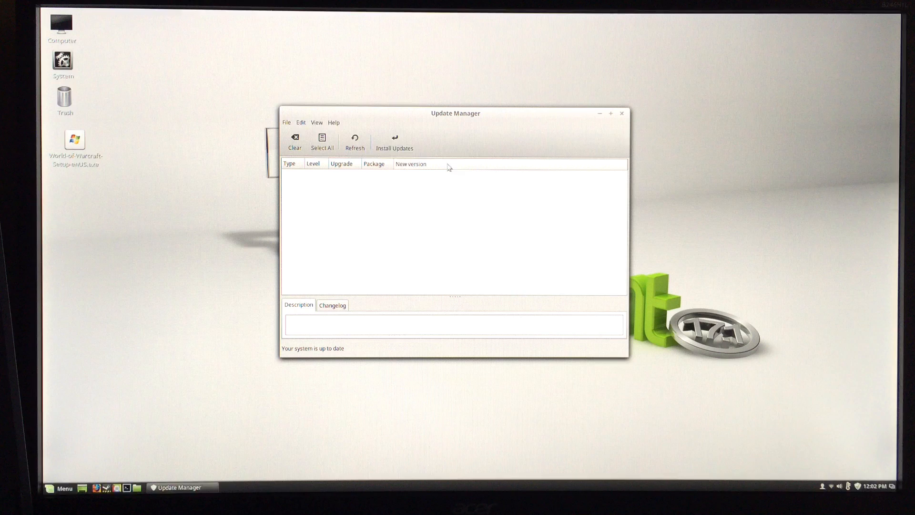
{"action": "mouse_move", "coordinate": [606, 202]}
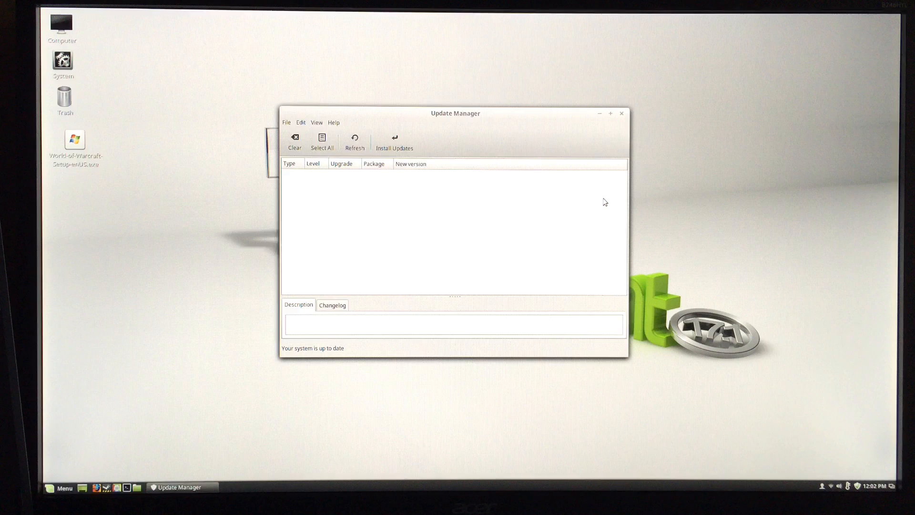
{"action": "mouse_move", "coordinate": [514, 145]}
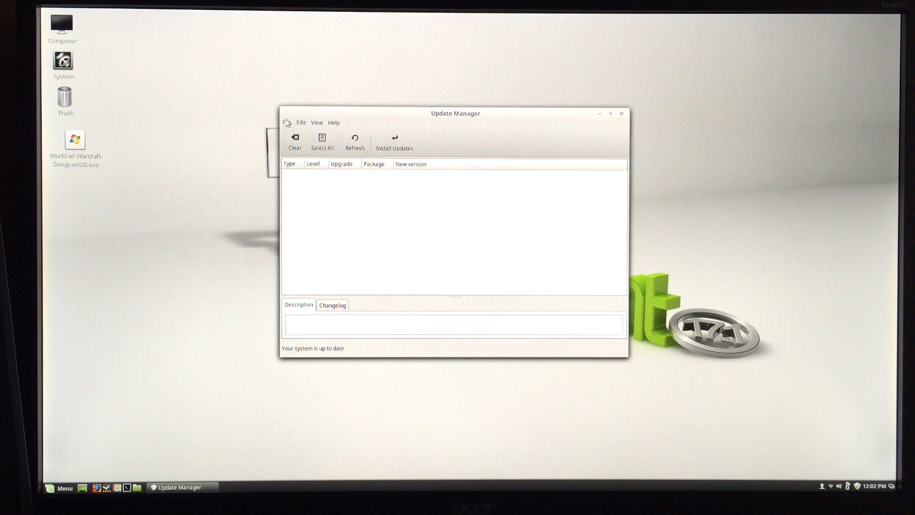
Step: Open Preferences from the Edit menu to view the update levels
{"action": "left_click", "coordinate": [302, 122]}
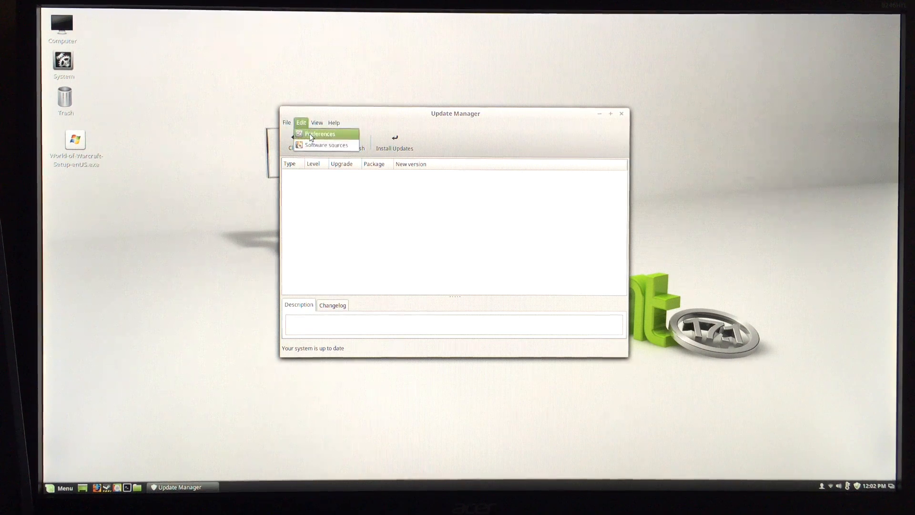
{"action": "left_click", "coordinate": [320, 134]}
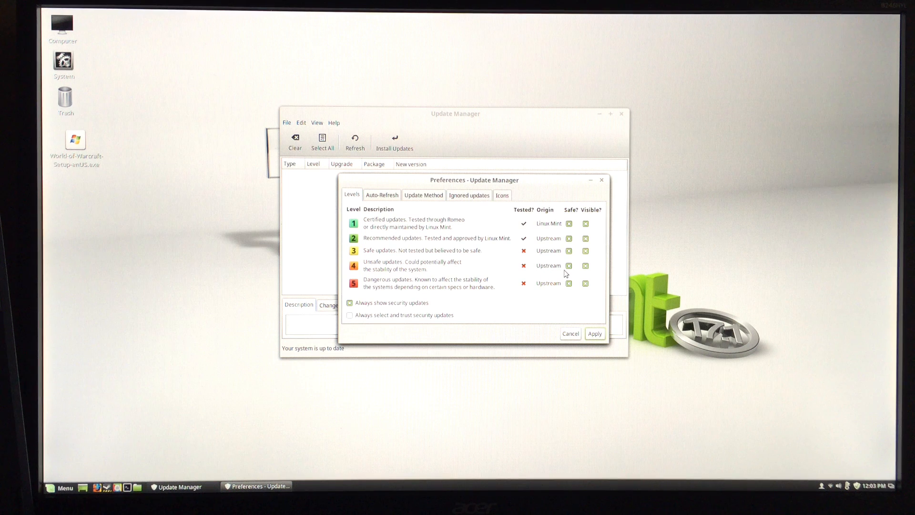
{"action": "mouse_move", "coordinate": [565, 273]}
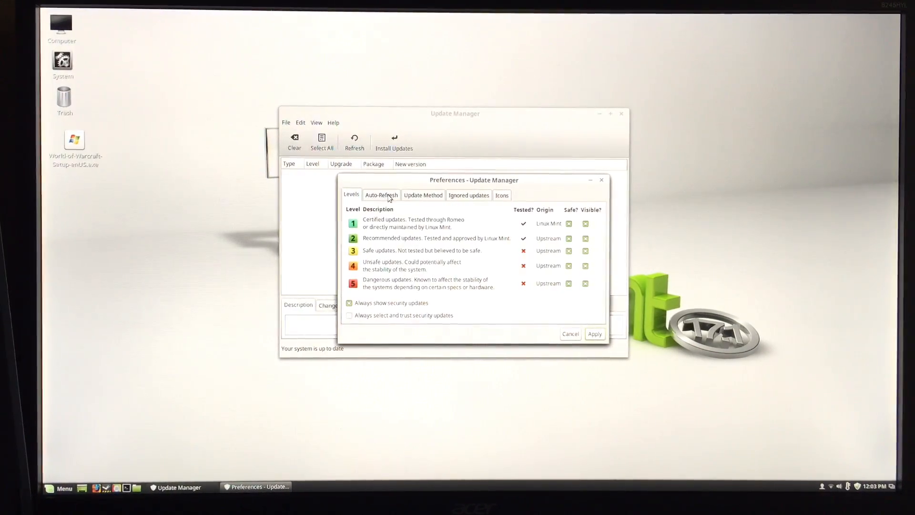
Step: Review the Auto-Refresh interval (30 minutes, 3 days) and cancel Preferences
{"action": "left_click", "coordinate": [382, 195]}
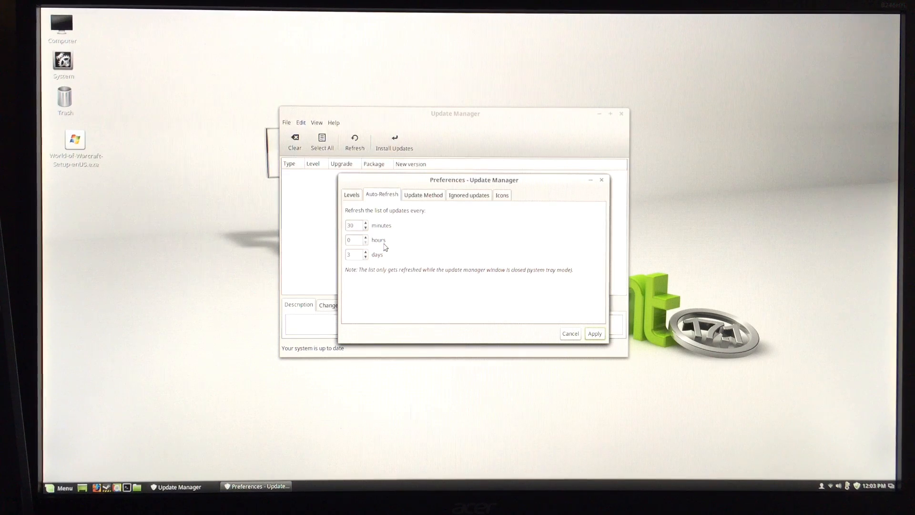
{"action": "mouse_move", "coordinate": [557, 331]}
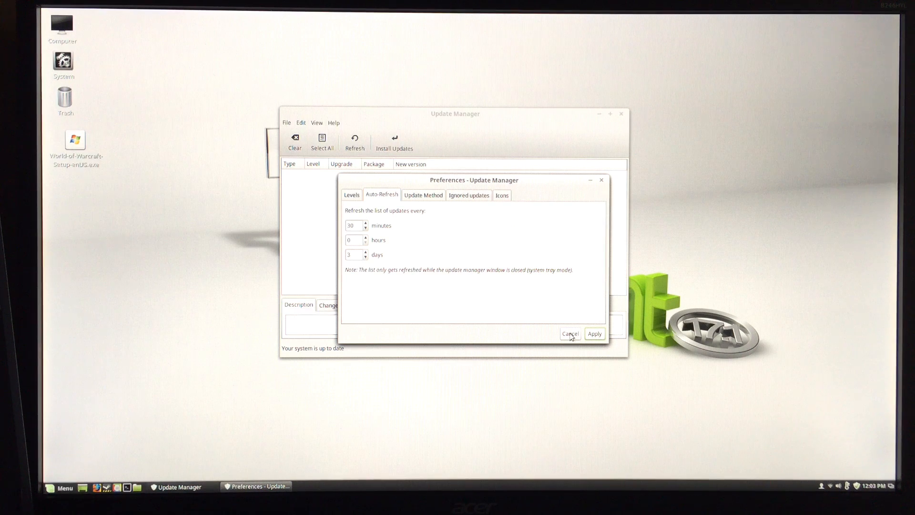
{"action": "left_click", "coordinate": [570, 333]}
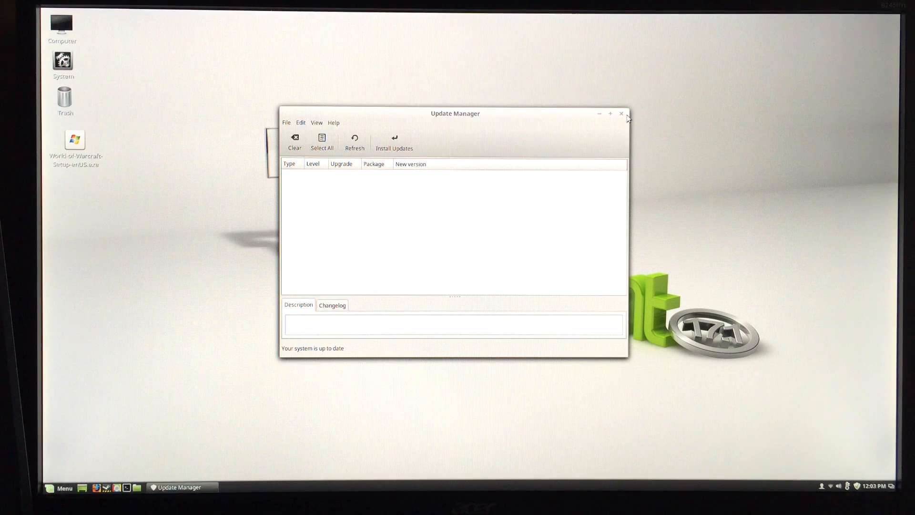
Step: Close the Update Manager window, leaving the Linux Mint desktop
{"action": "left_click", "coordinate": [621, 113]}
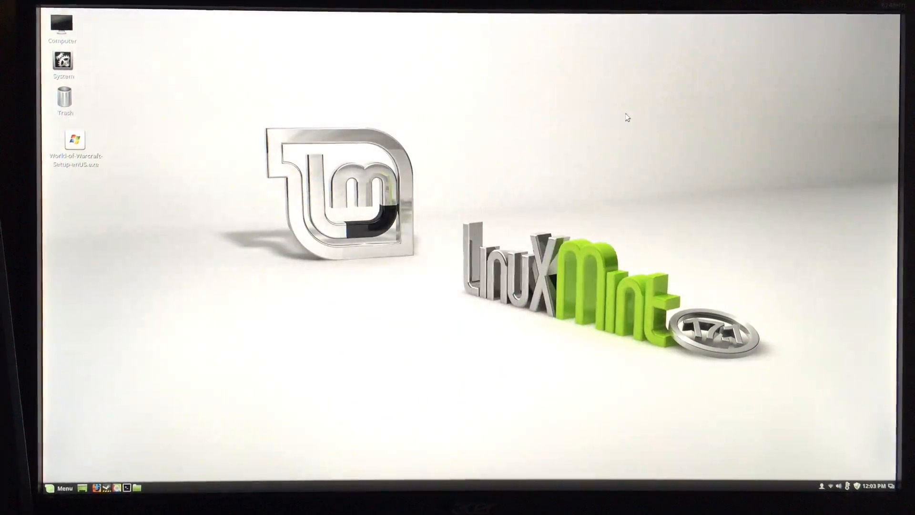
{"action": "mouse_move", "coordinate": [252, 216]}
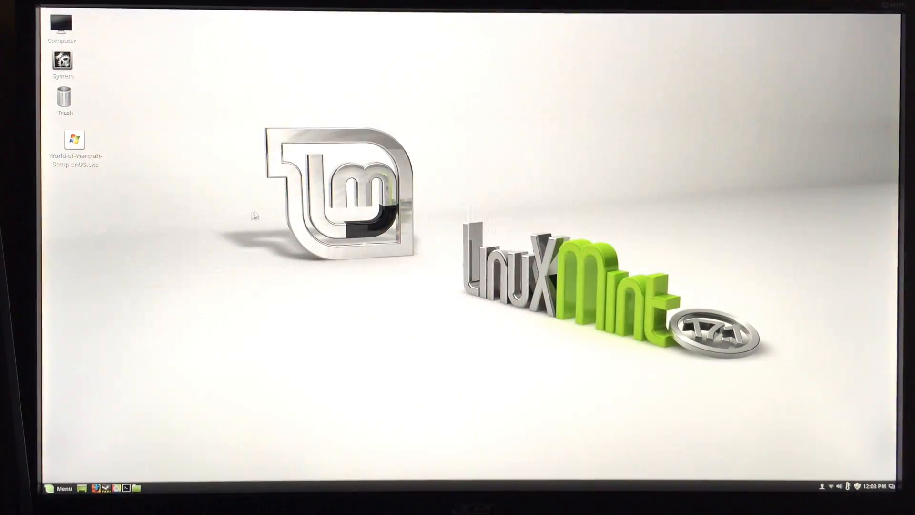
{"action": "mouse_move", "coordinate": [348, 356]}
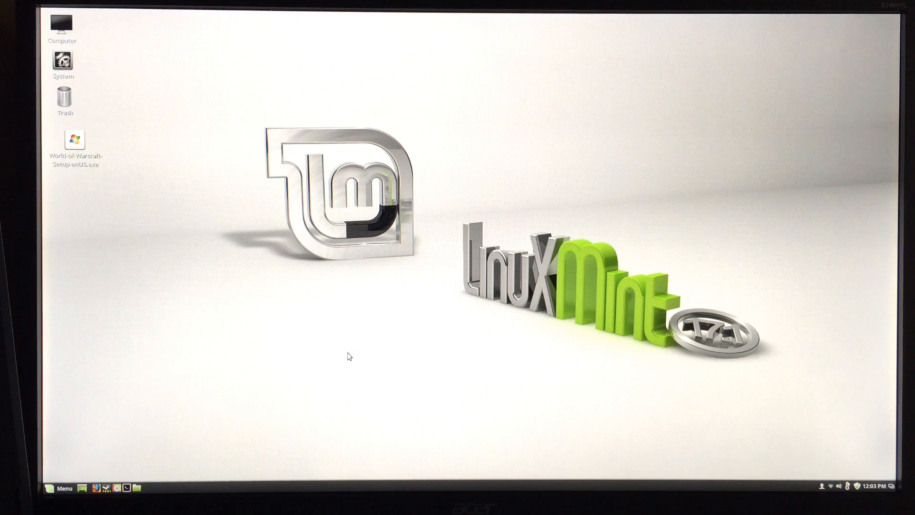